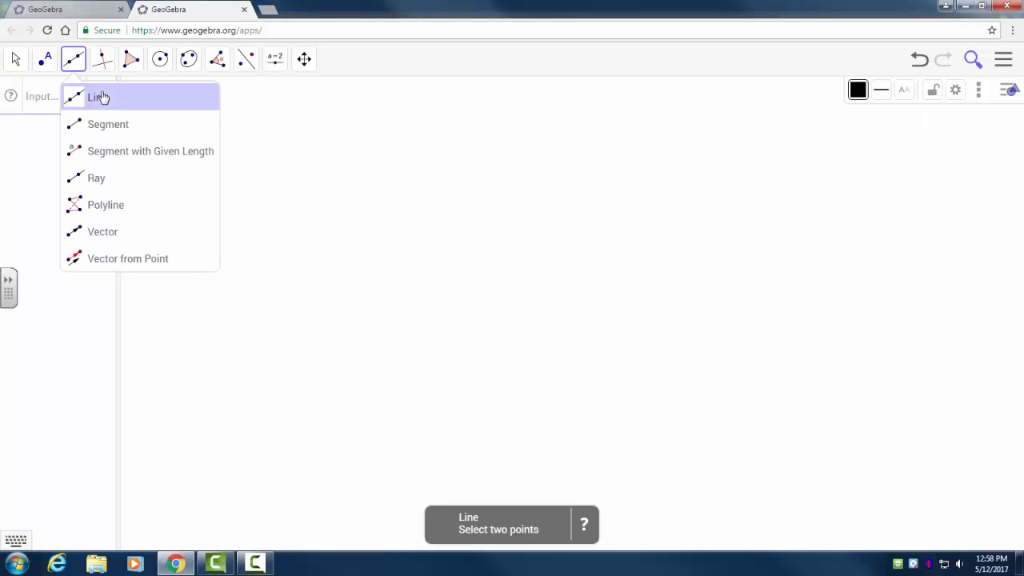
Draw line f through two new points A and B with the Line tool
{"action": "left_click", "coordinate": [97, 97]}
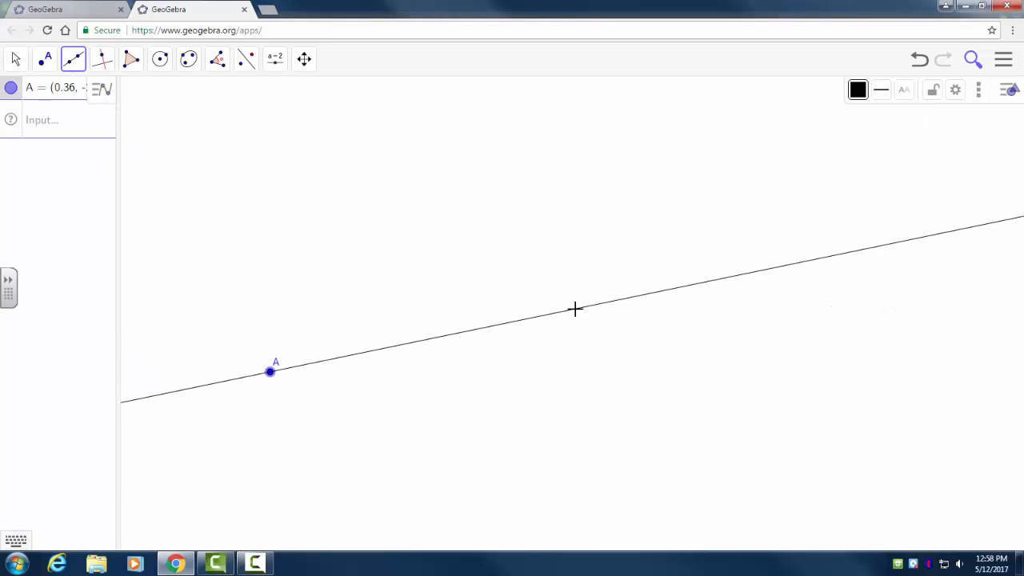
{"action": "left_click", "coordinate": [575, 310]}
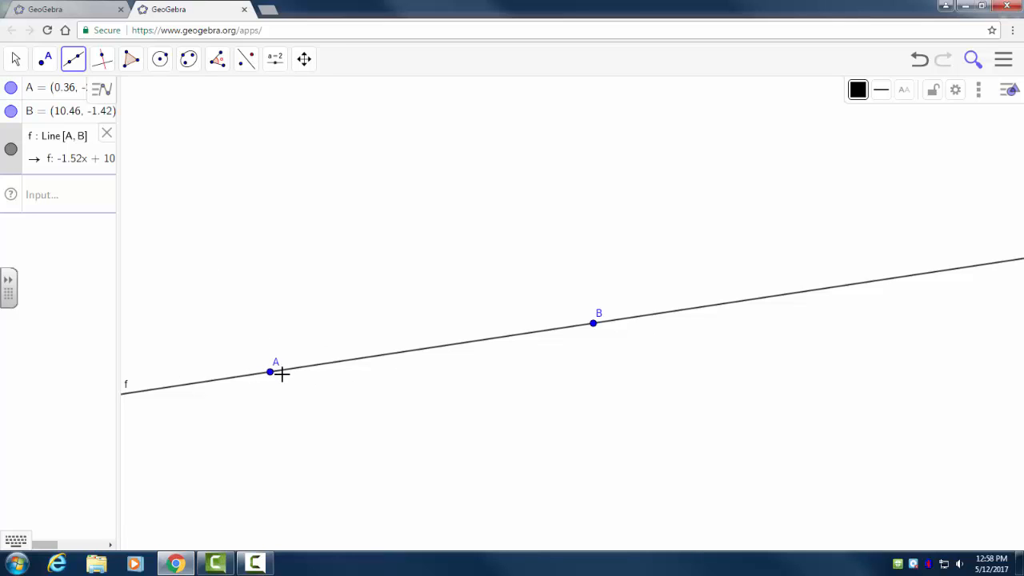
Draw circle c around A and circle d around B, each with radius 3
{"action": "left_click", "coordinate": [160, 57]}
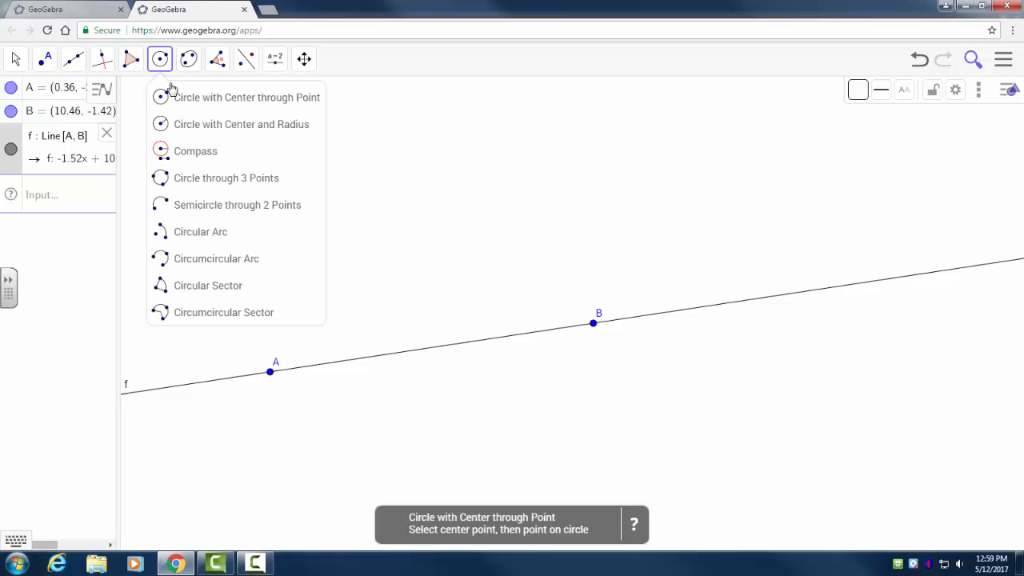
{"action": "left_click", "coordinate": [240, 125]}
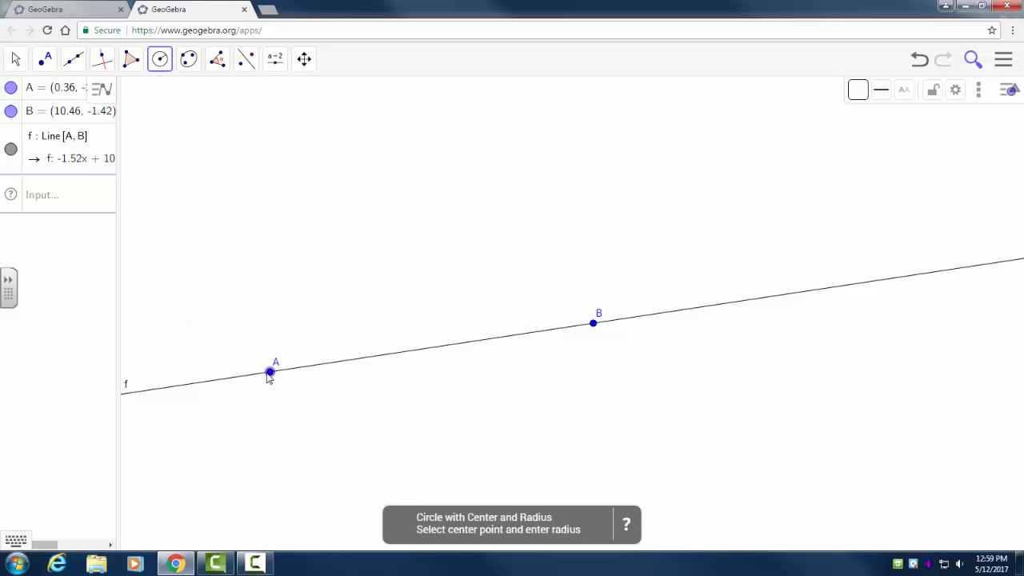
{"action": "left_click", "coordinate": [269, 371]}
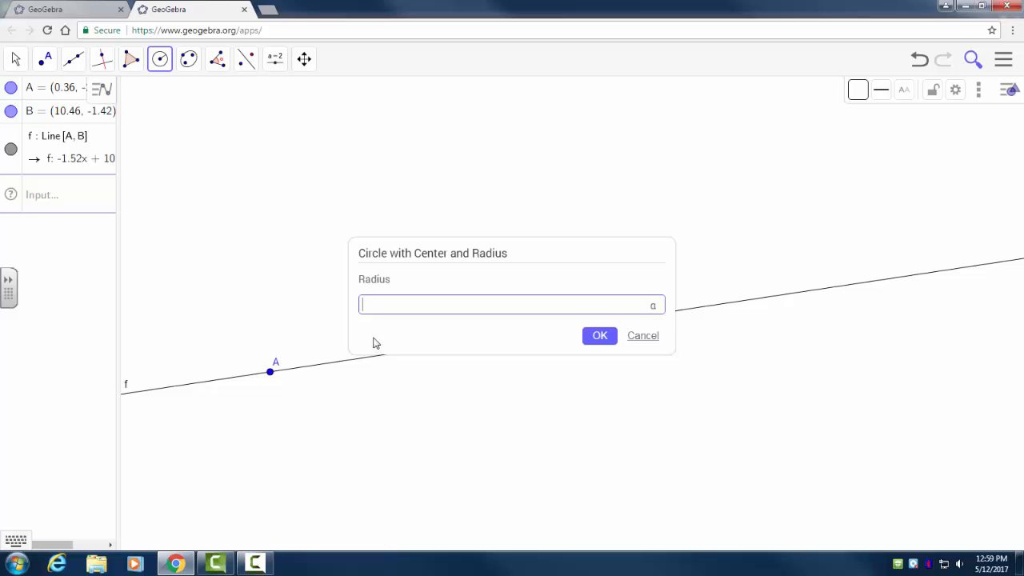
{"action": "left_click", "coordinate": [600, 335]}
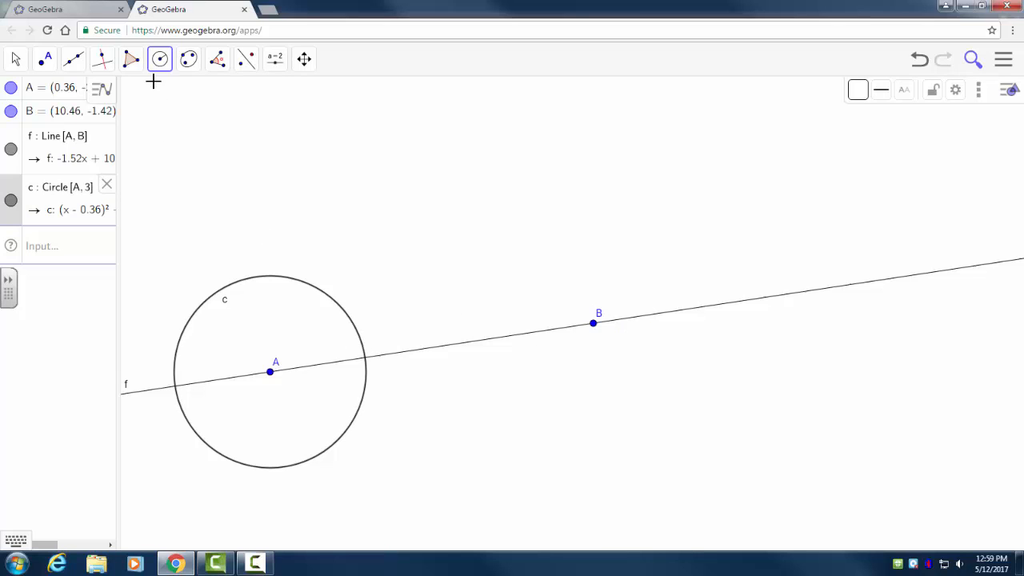
{"action": "left_click", "coordinate": [269, 371]}
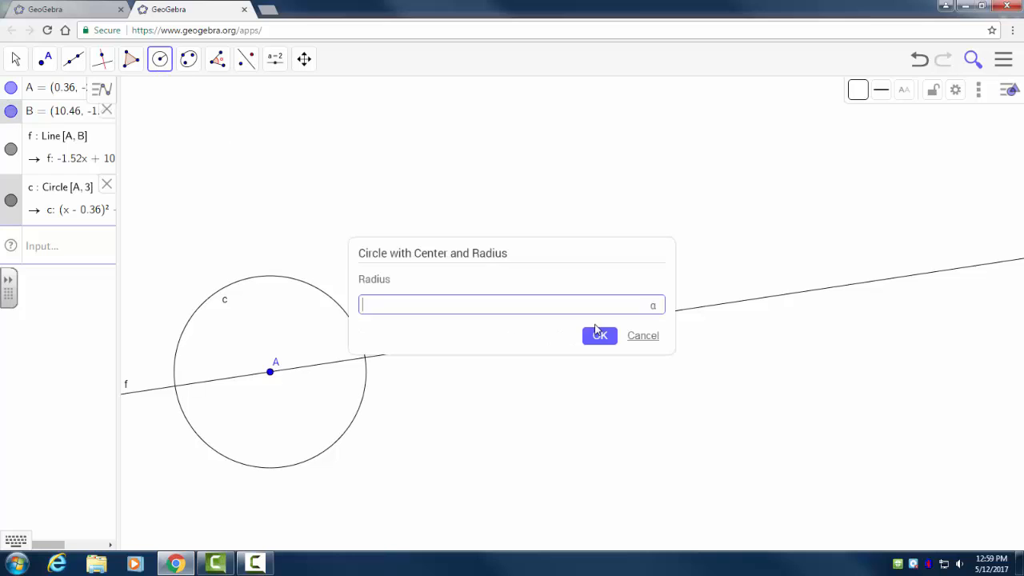
{"action": "left_click", "coordinate": [598, 336]}
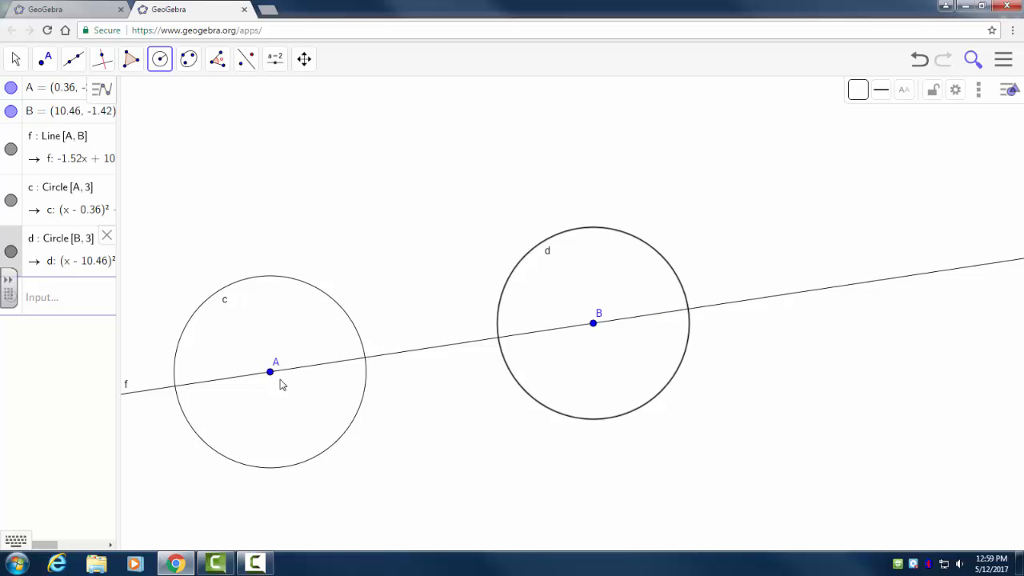
{"action": "mouse_move", "coordinate": [579, 312]}
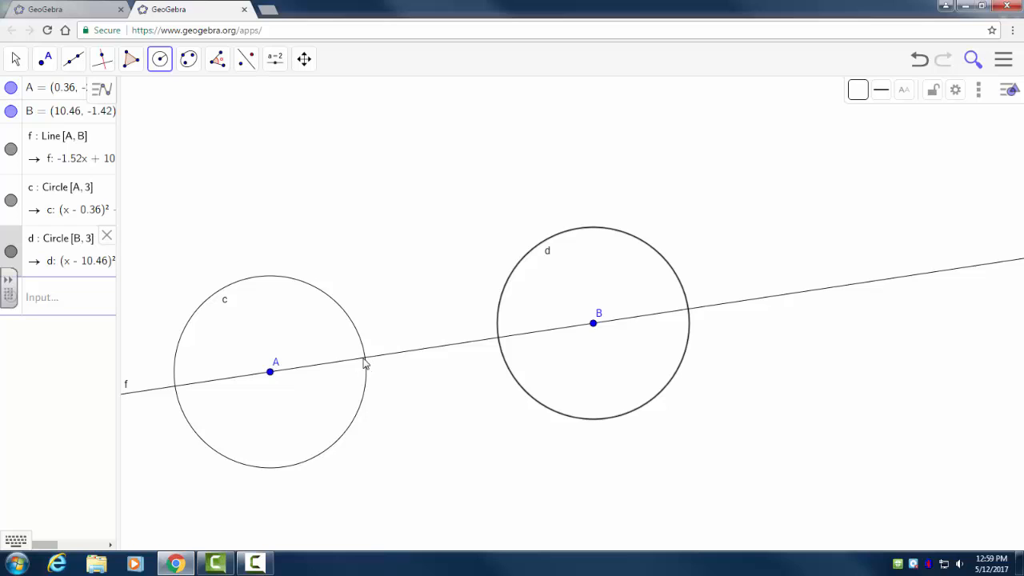
{"action": "mouse_move", "coordinate": [358, 342]}
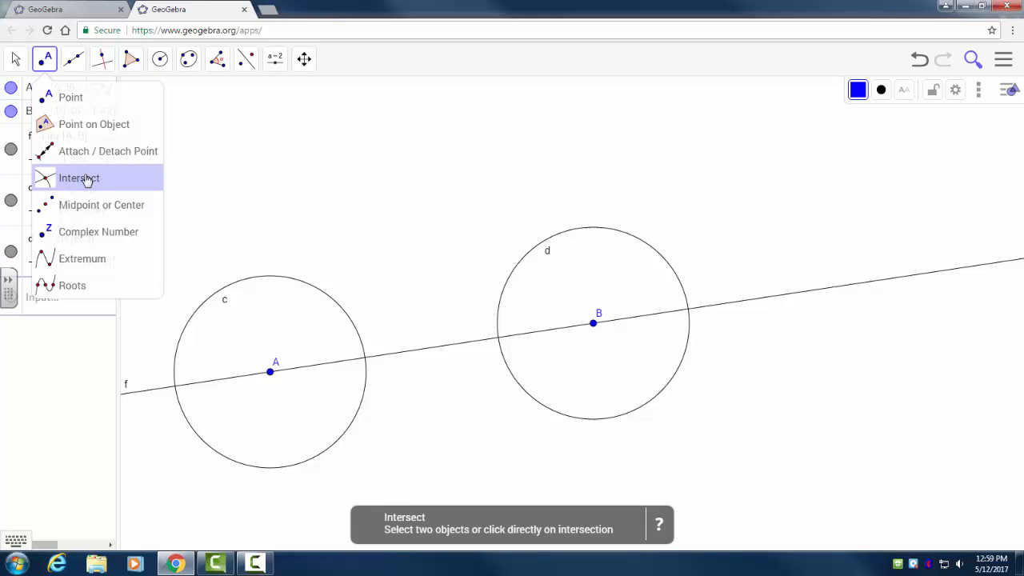
{"action": "mouse_move", "coordinate": [88, 184]}
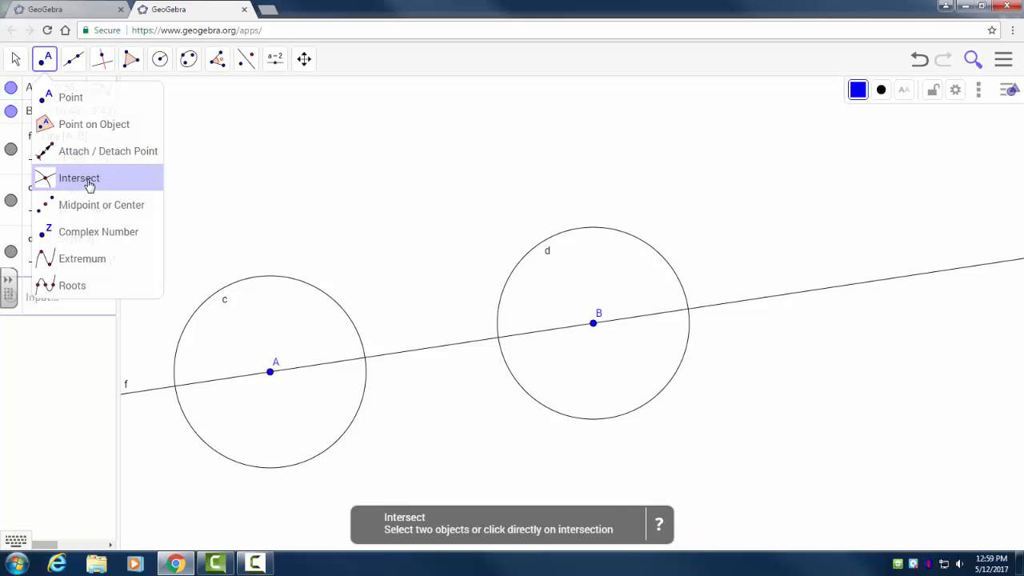
Mark the intersection points of line f with circles c and d using Intersect
{"action": "left_click", "coordinate": [79, 178]}
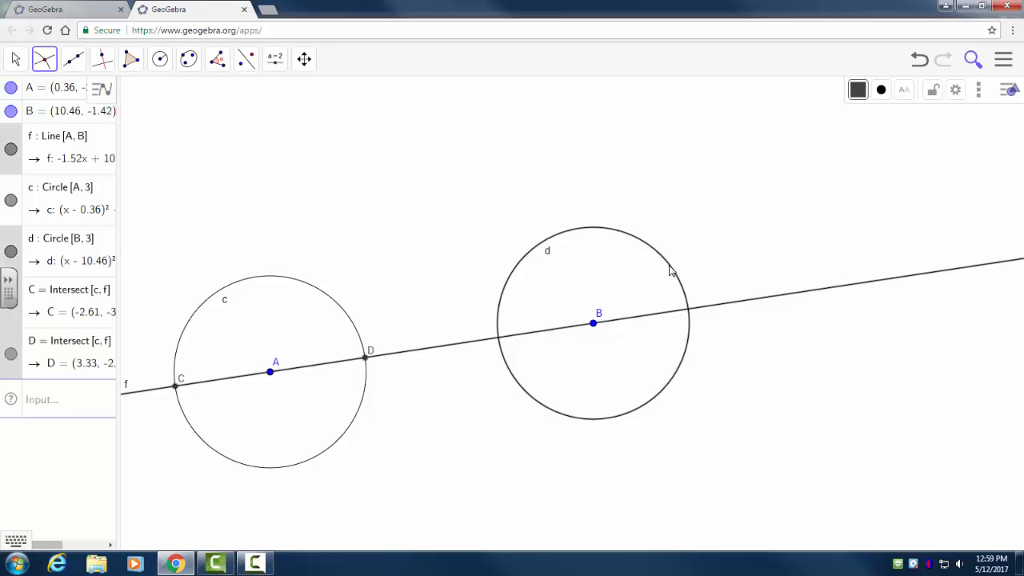
{"action": "left_click", "coordinate": [160, 58]}
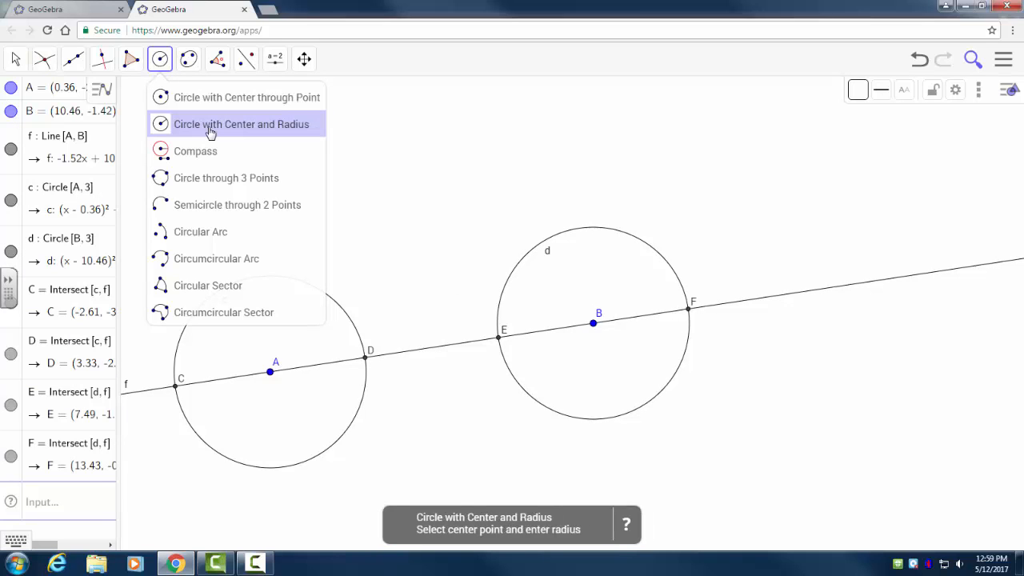
{"action": "mouse_move", "coordinate": [195, 150]}
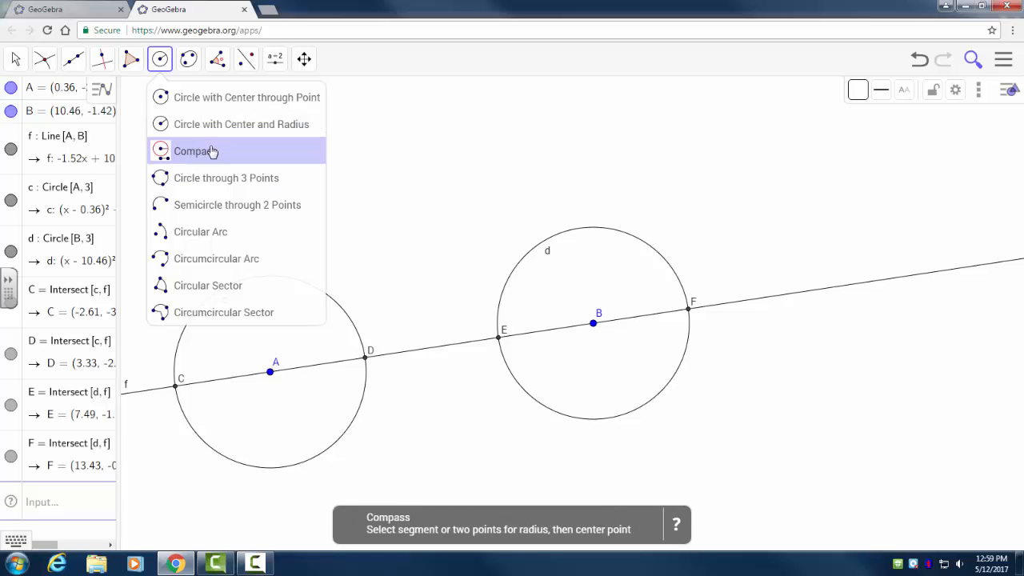
Draw compass circles e centred at D and g centred at F with the same radius
{"action": "left_click", "coordinate": [195, 150]}
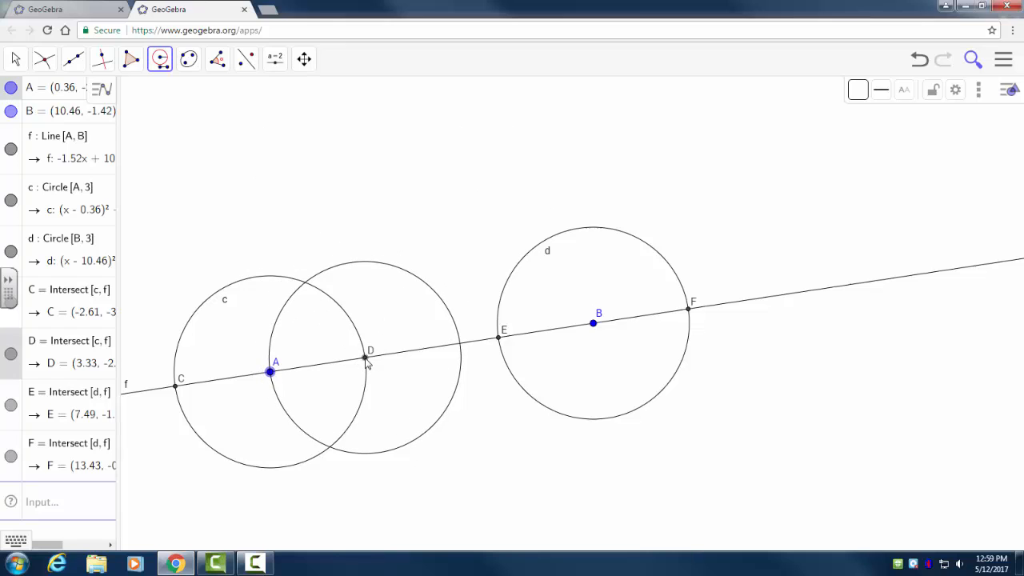
{"action": "mouse_move", "coordinate": [367, 355]}
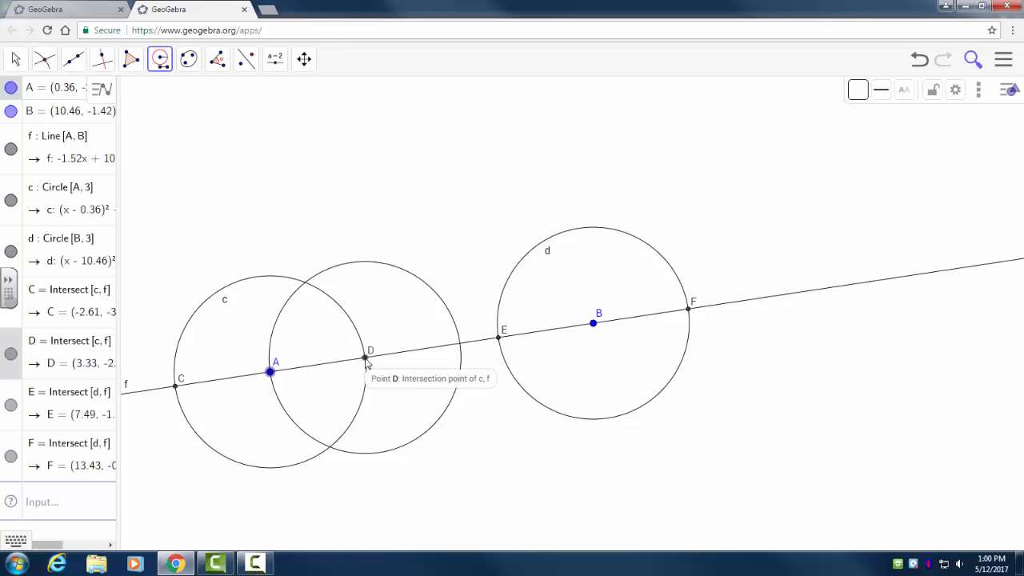
{"action": "left_click", "coordinate": [365, 358]}
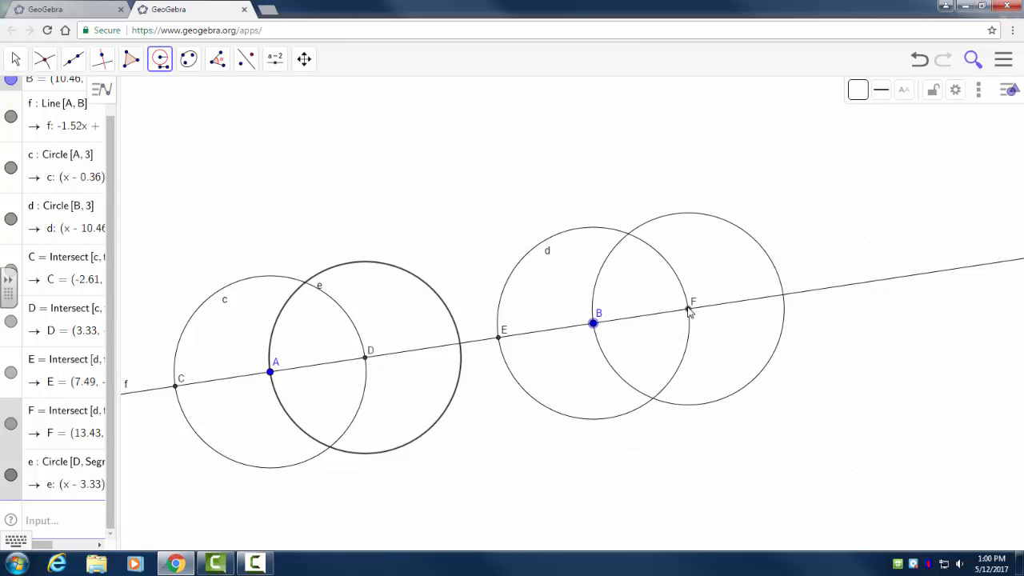
{"action": "left_click", "coordinate": [692, 310]}
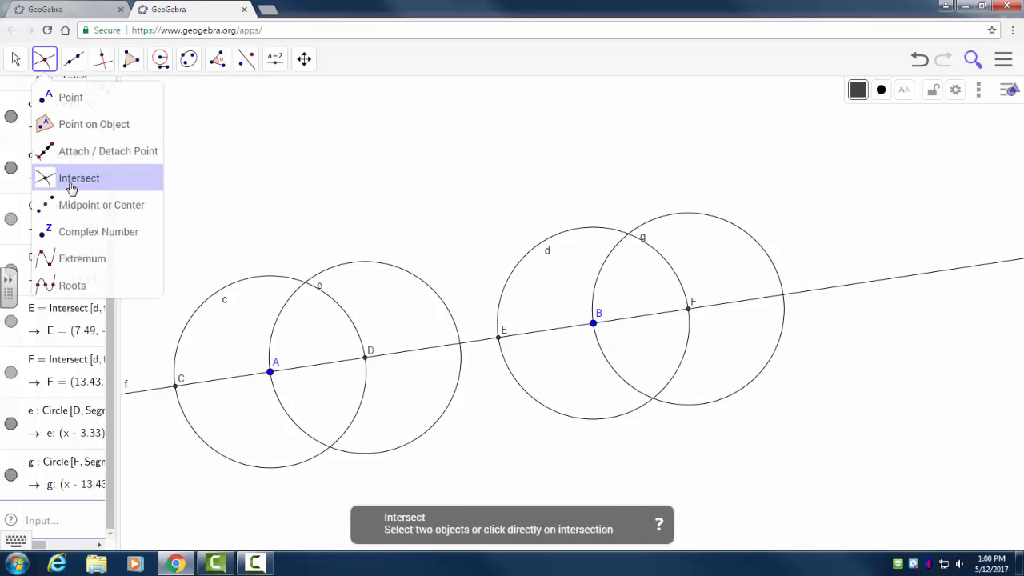
Mark points G, H where circles c and e cross and I, J where d and g cross
{"action": "left_click", "coordinate": [78, 178]}
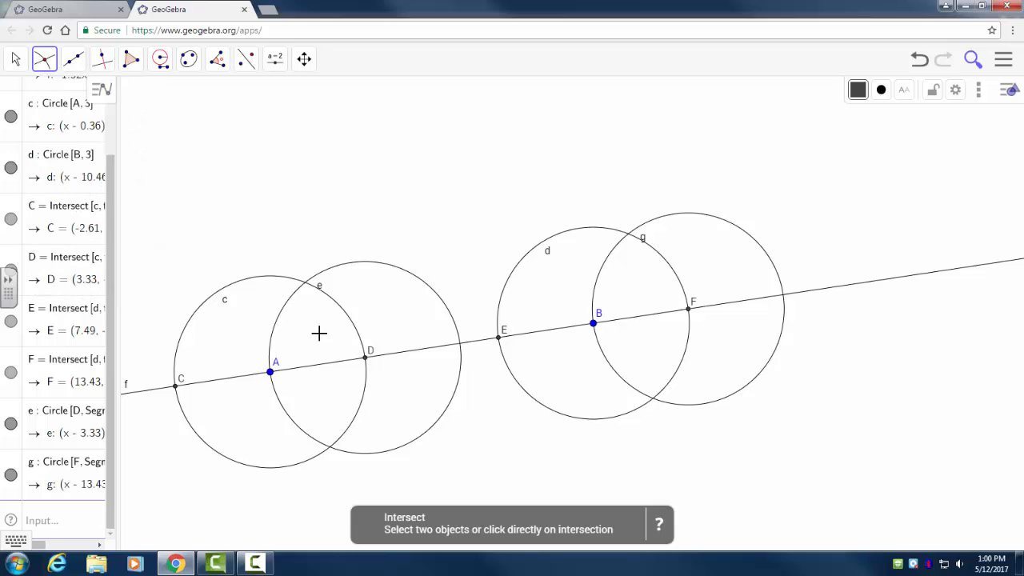
{"action": "mouse_move", "coordinate": [291, 285]}
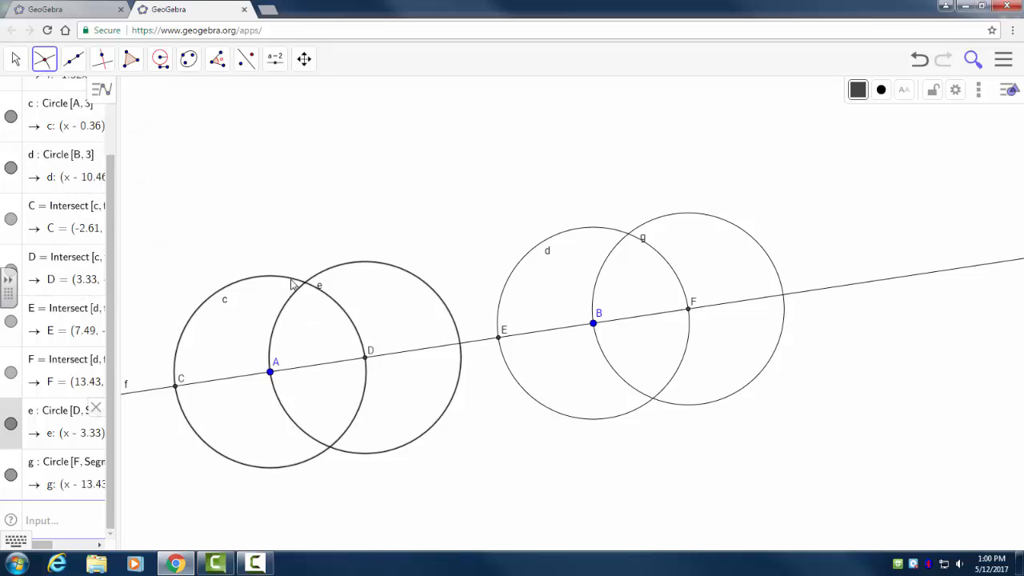
{"action": "left_click", "coordinate": [304, 281]}
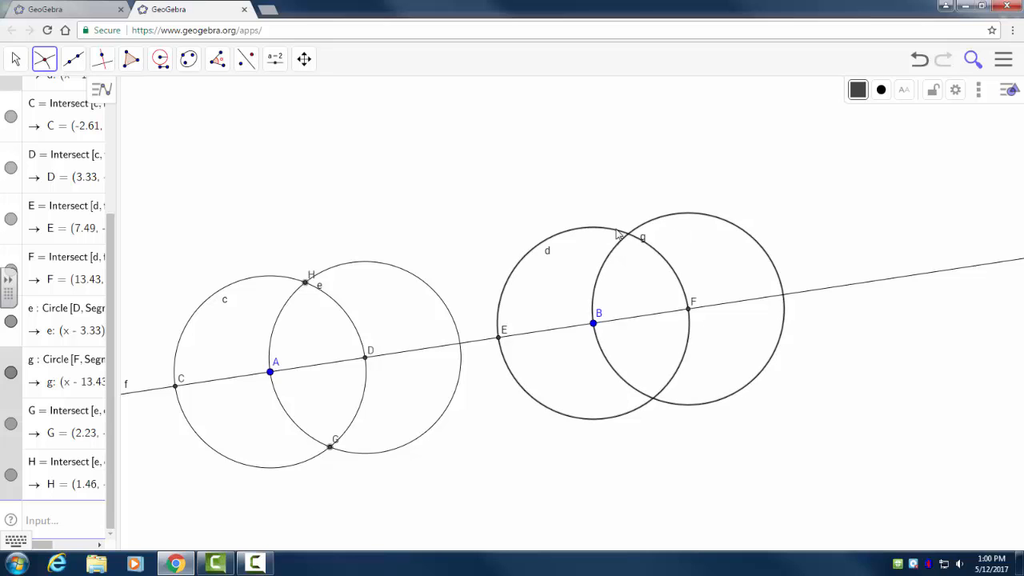
{"action": "left_click", "coordinate": [627, 233]}
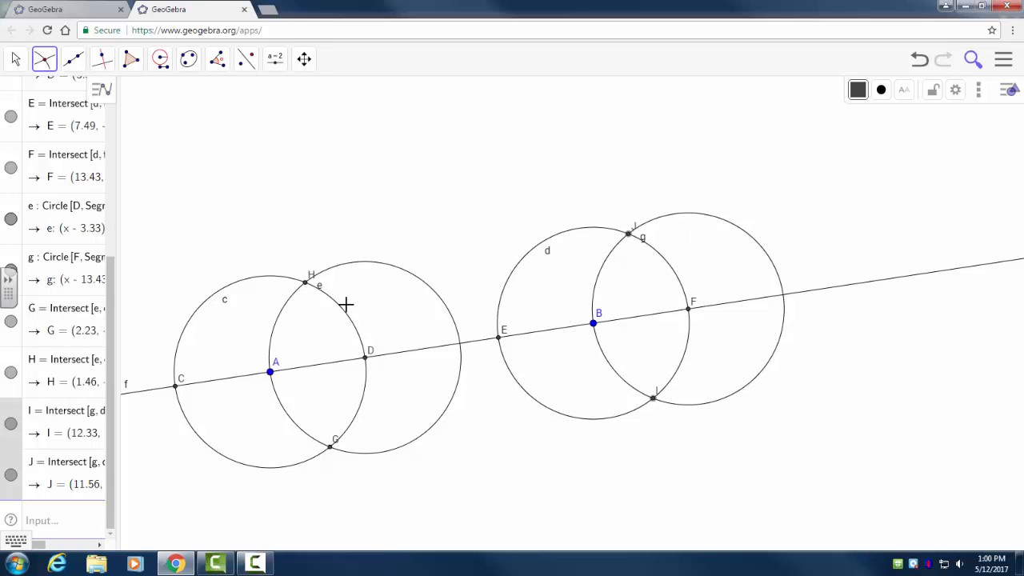
{"action": "mouse_move", "coordinate": [237, 276]}
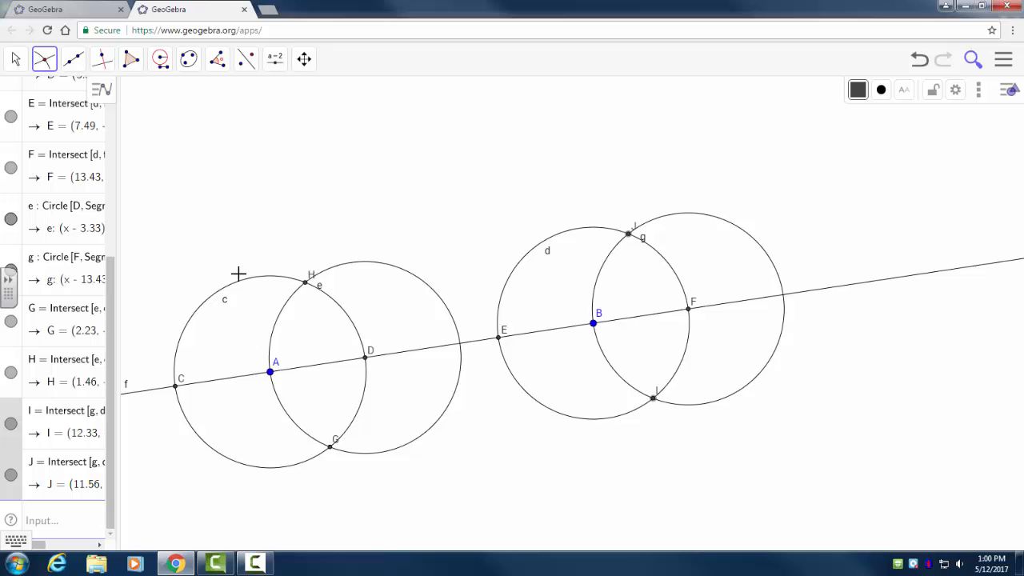
{"action": "mouse_move", "coordinate": [197, 266]}
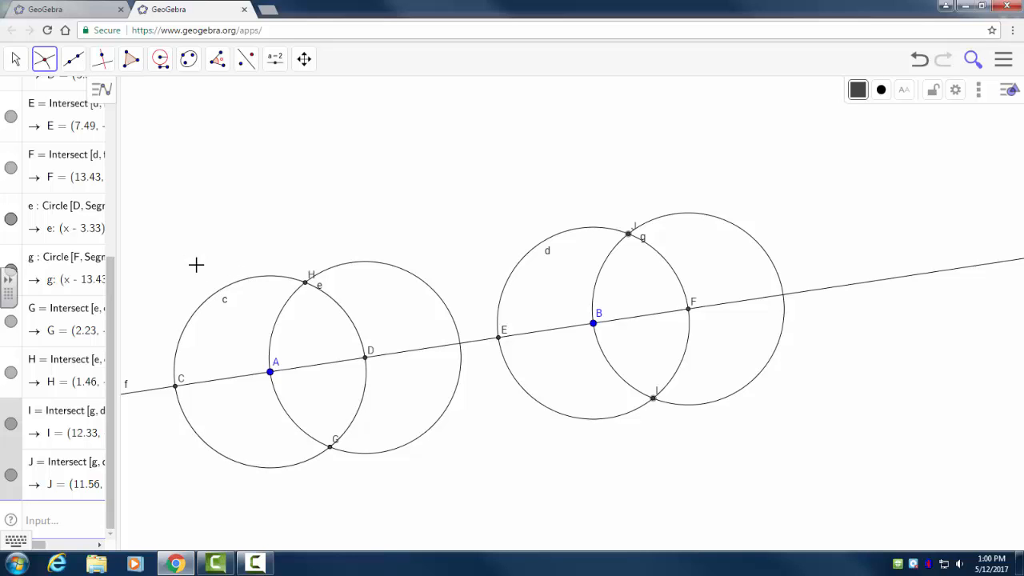
{"action": "left_click", "coordinate": [73, 58]}
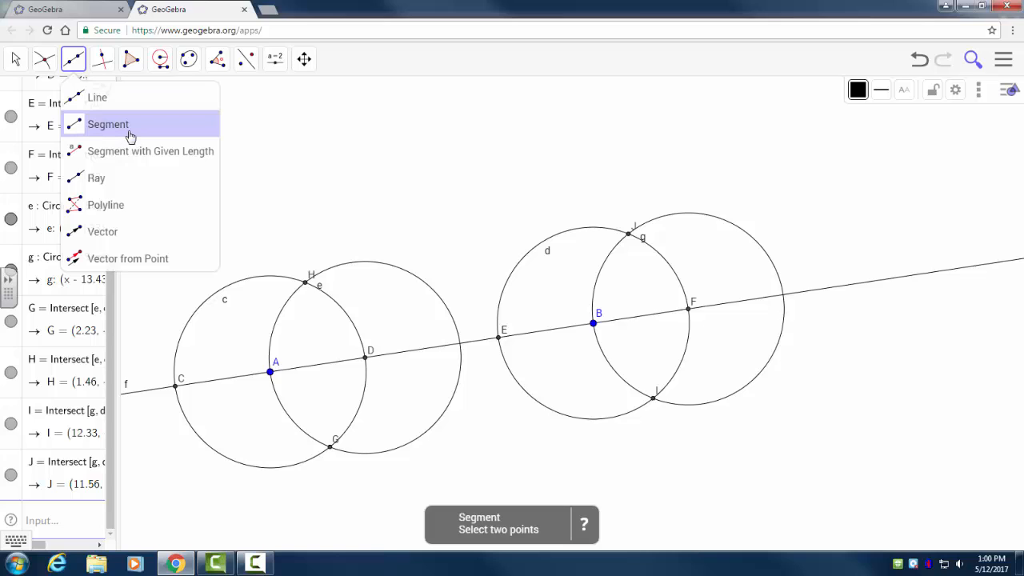
Make new segments green with a thicker line in the Segment tool's style bar
{"action": "left_click", "coordinate": [109, 124]}
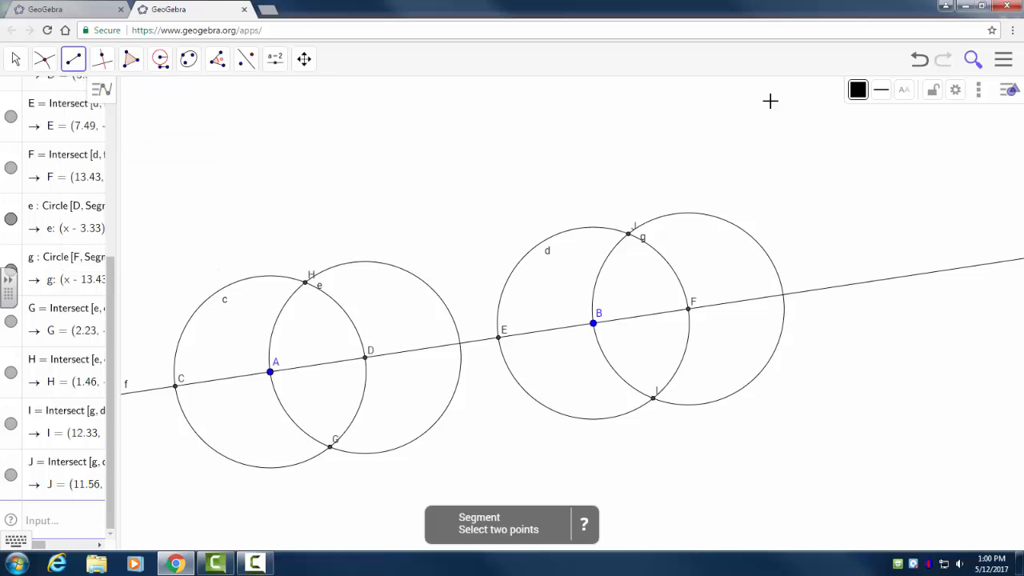
{"action": "left_click", "coordinate": [858, 89]}
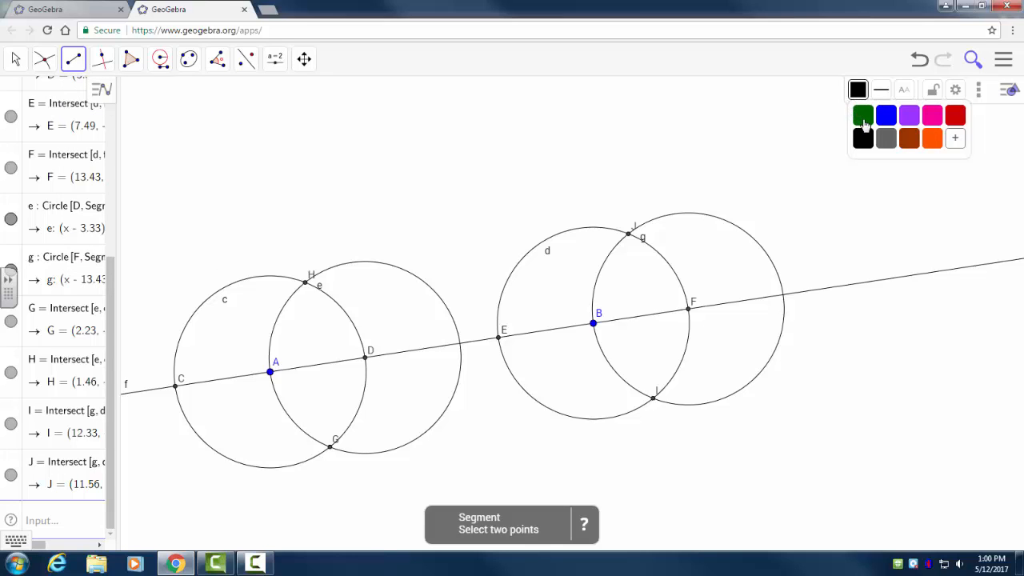
{"action": "left_click", "coordinate": [863, 115]}
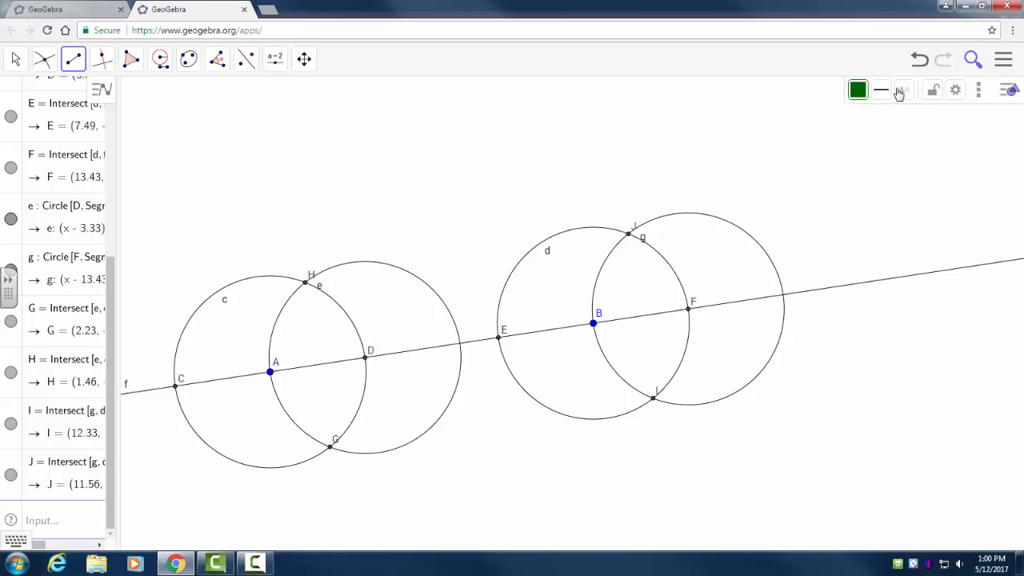
{"action": "left_click", "coordinate": [899, 89]}
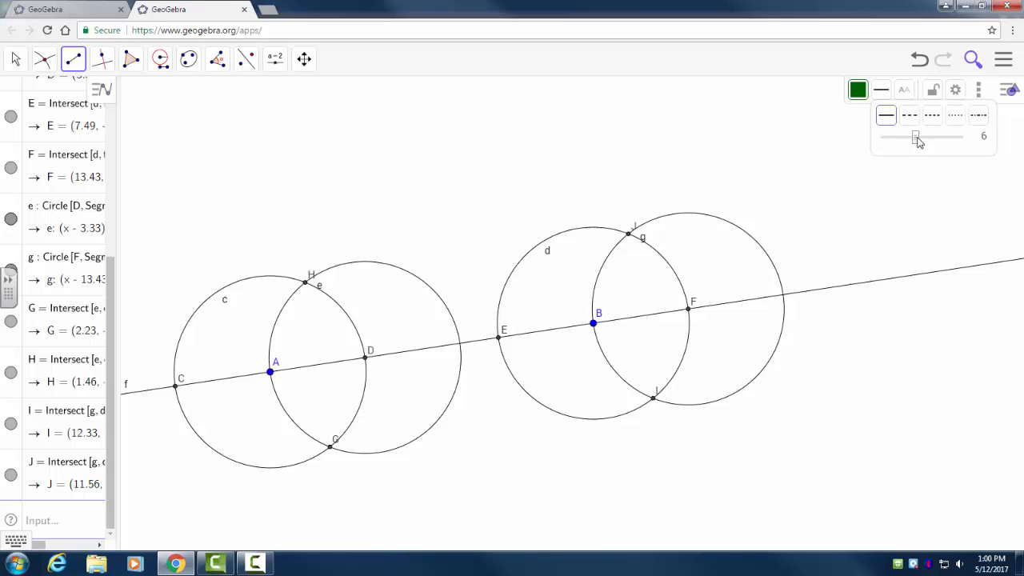
{"action": "left_click_drag", "start_coordinate": [915, 136], "coordinate": [928, 136]}
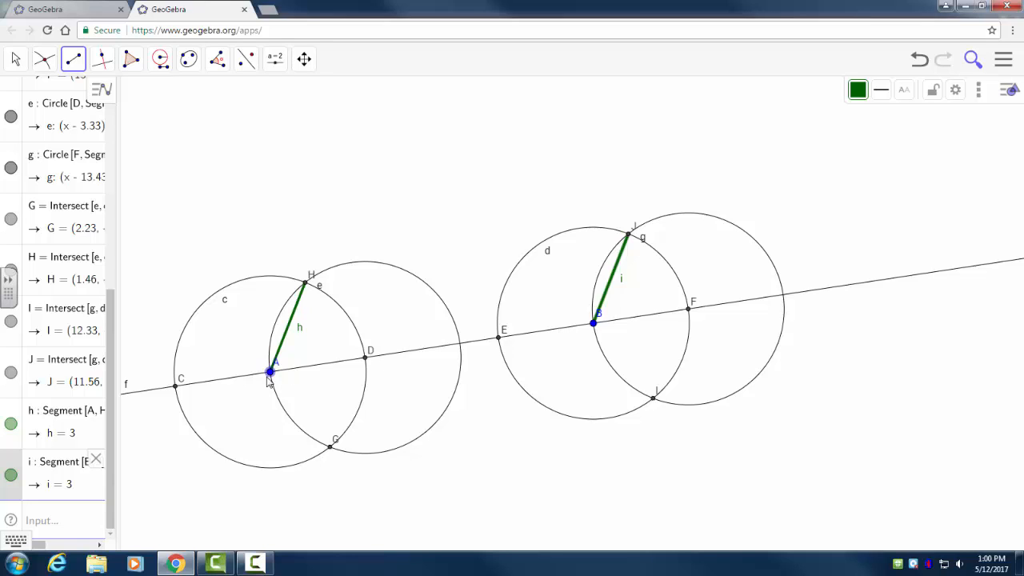
{"action": "mouse_move", "coordinate": [684, 366]}
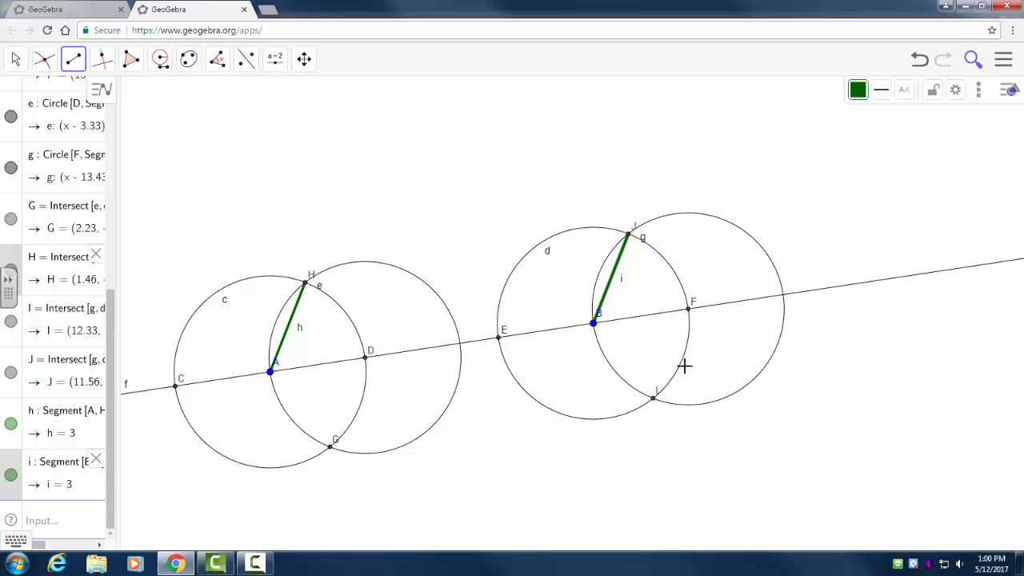
{"action": "mouse_move", "coordinate": [614, 224]}
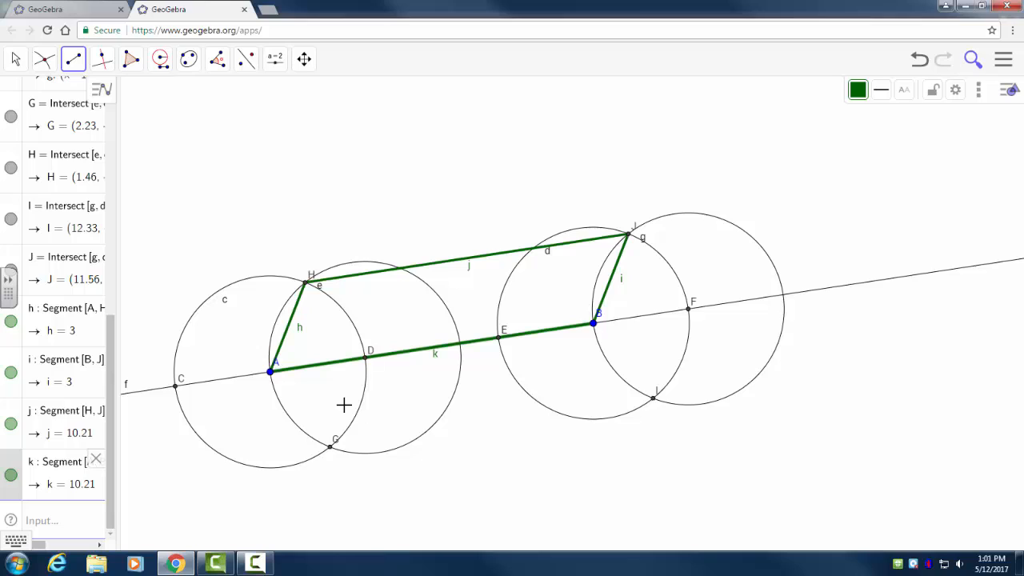
{"action": "mouse_move", "coordinate": [263, 272]}
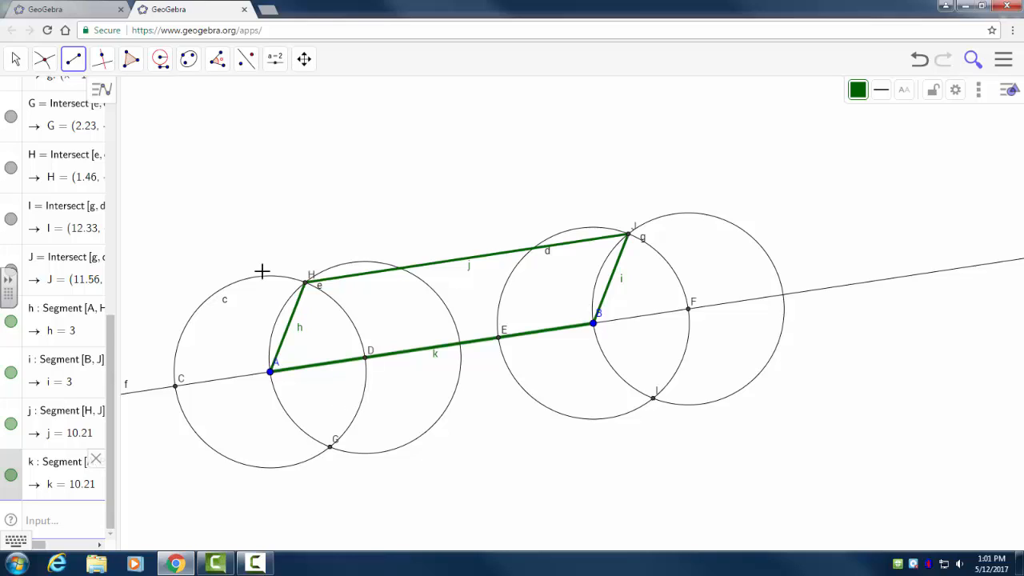